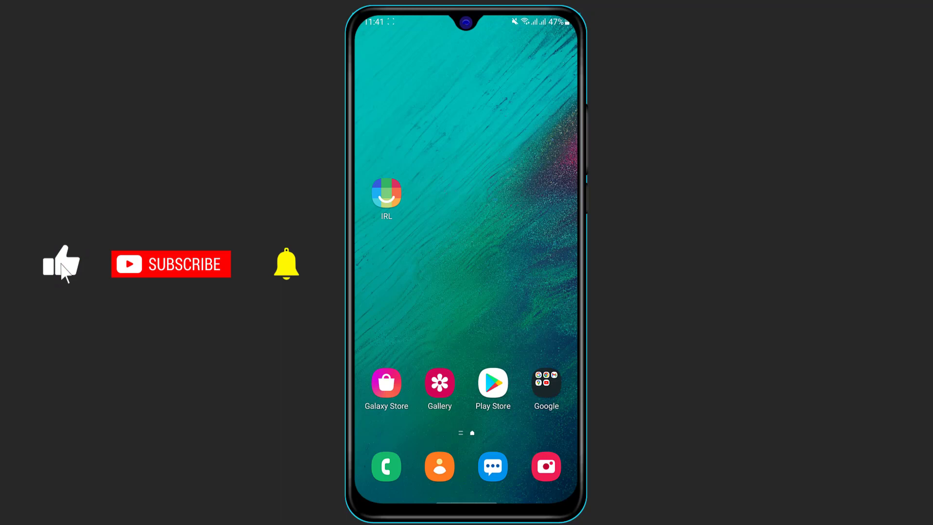
mouse_move(355, 312)
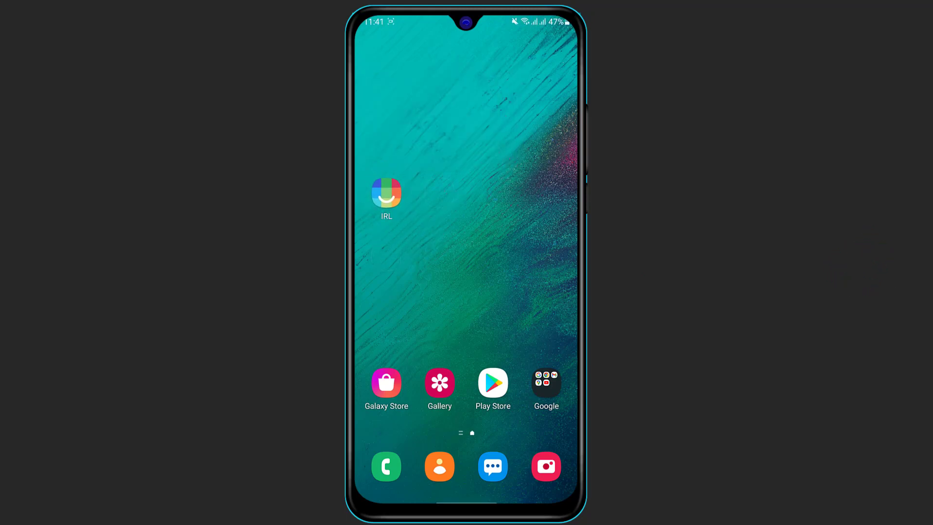
Search the Play Store for 'irl' and open the IRL – Do More Together app page.
click(493, 382)
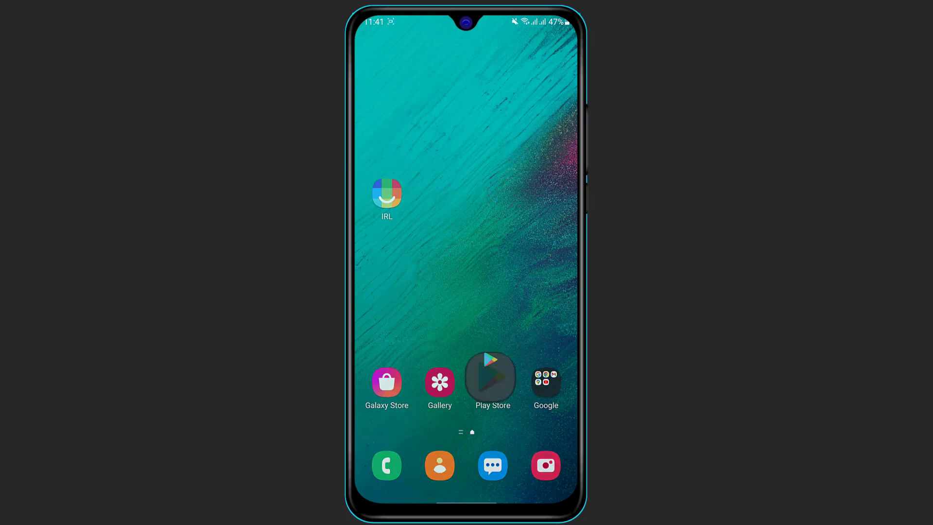
click(490, 380)
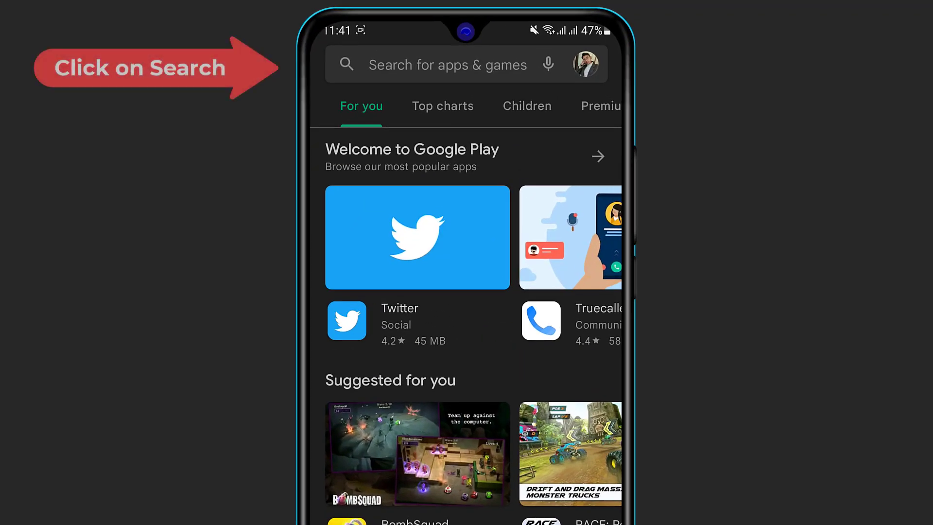
click(446, 64)
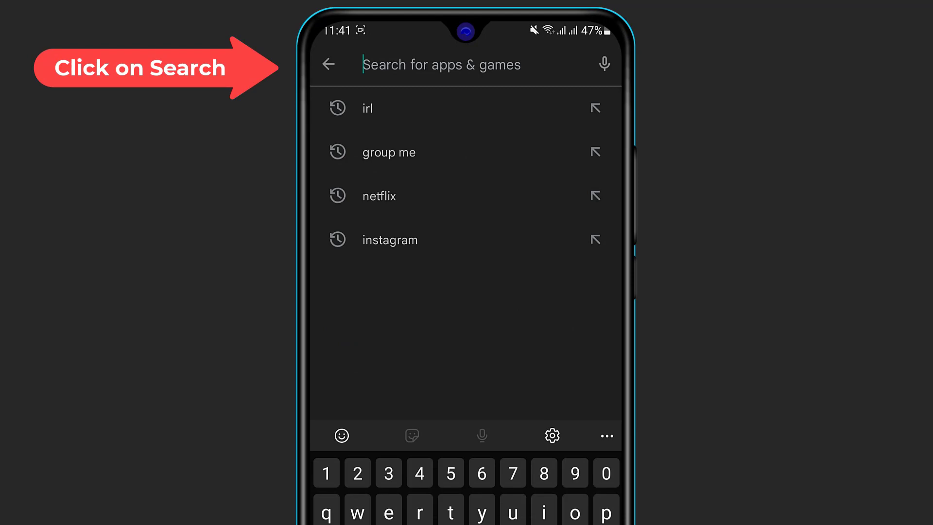
click(367, 108)
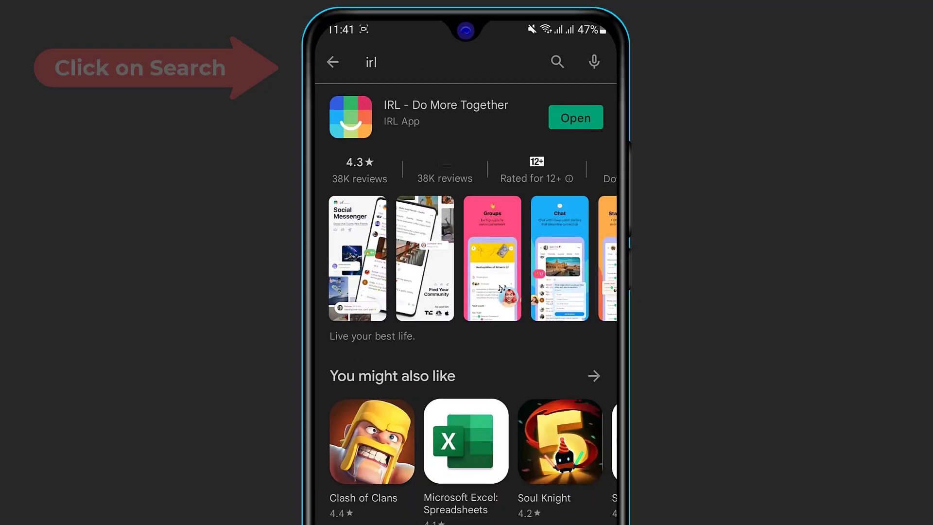
scroll(down, 3)
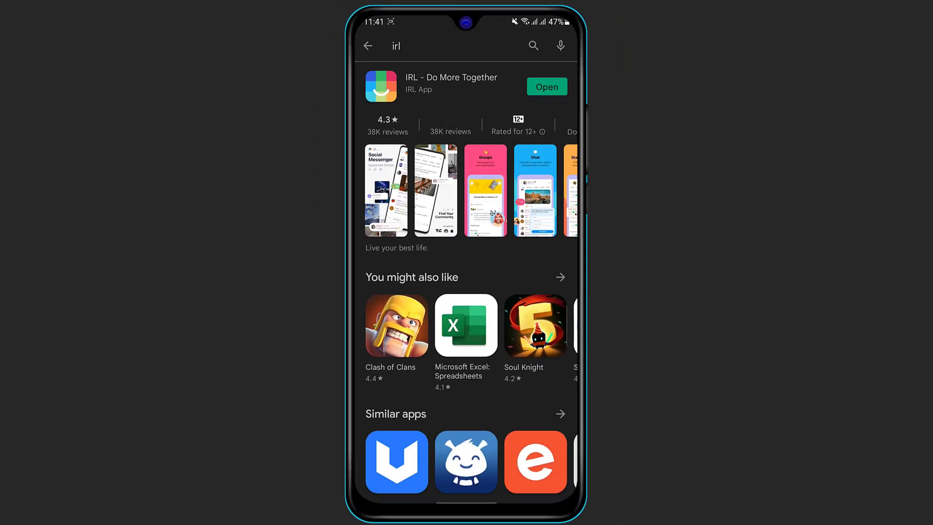
click(451, 86)
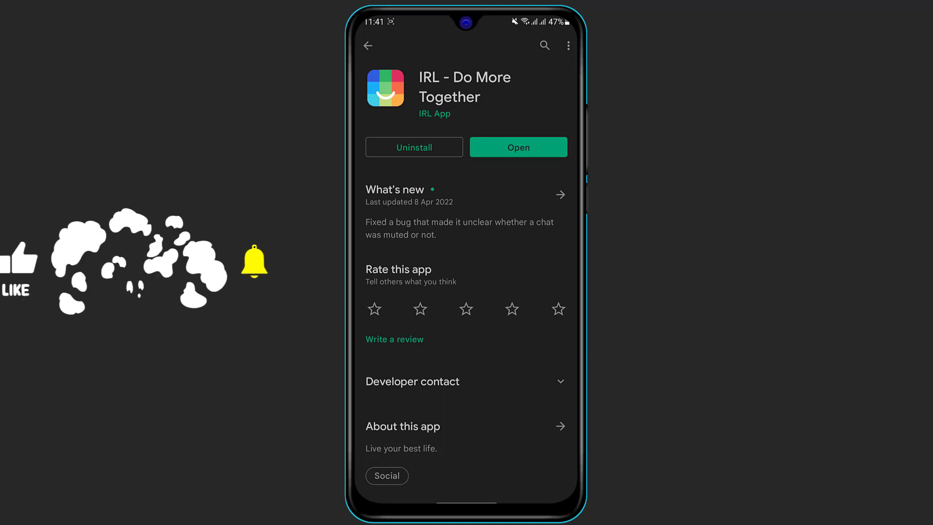
Launch IRL from the home screen and bring up the New Message sheet from the chat list.
key(home)
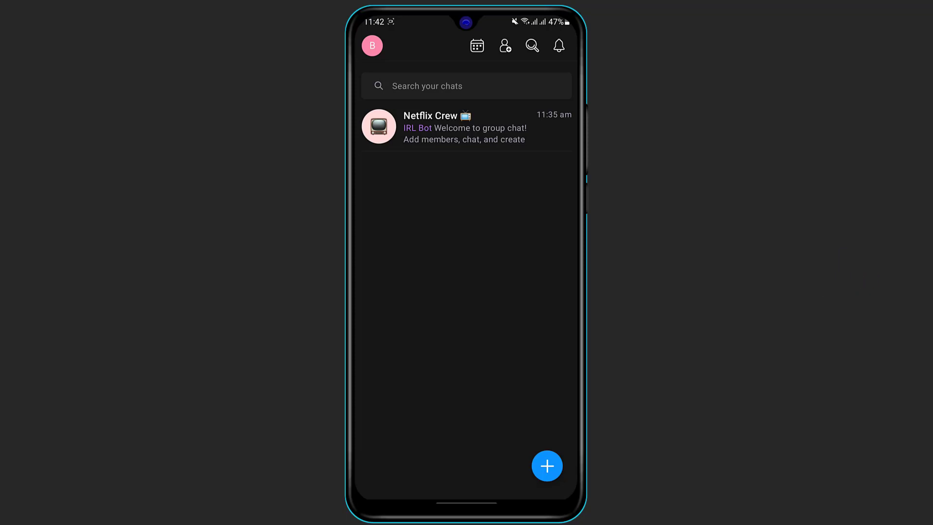
click(371, 46)
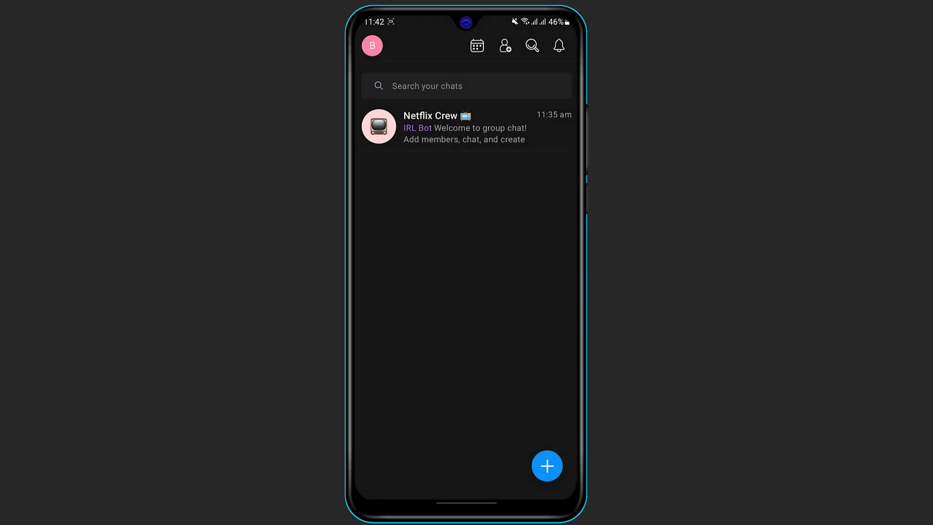
click(546, 466)
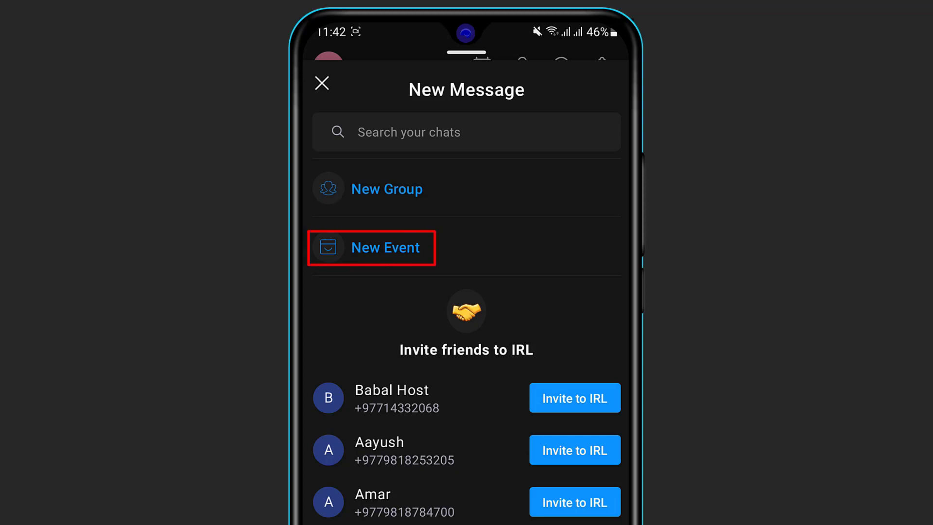
Create a new event using the Netflix Party suggestion.
click(371, 247)
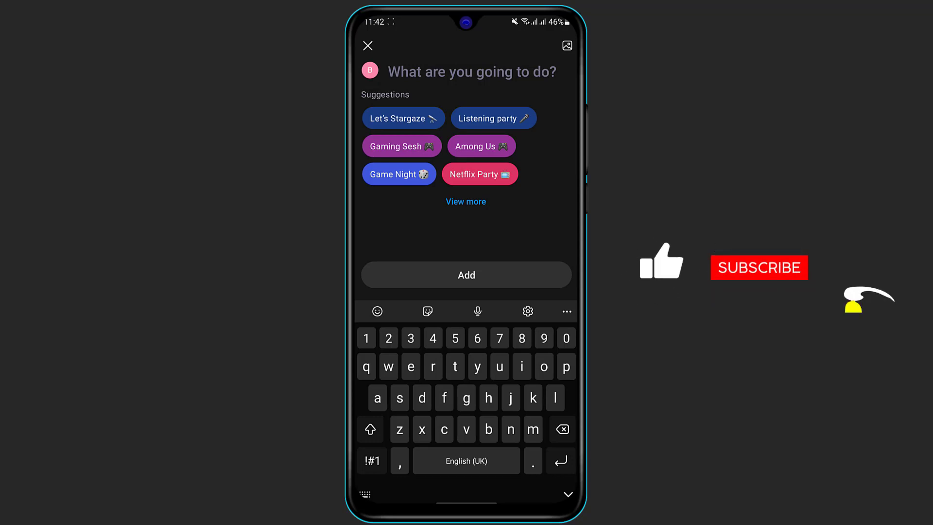
click(480, 174)
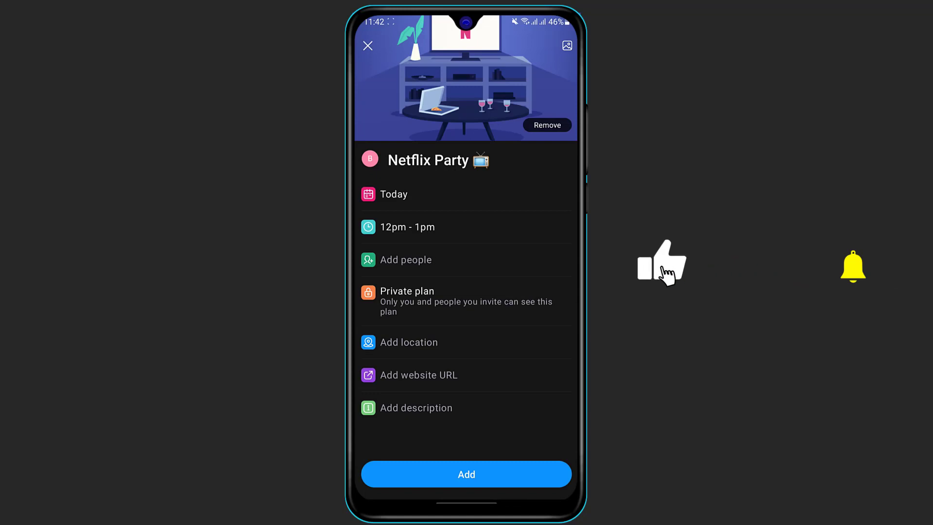
Set the Netflix Party date to Saturday, April 23.
click(393, 194)
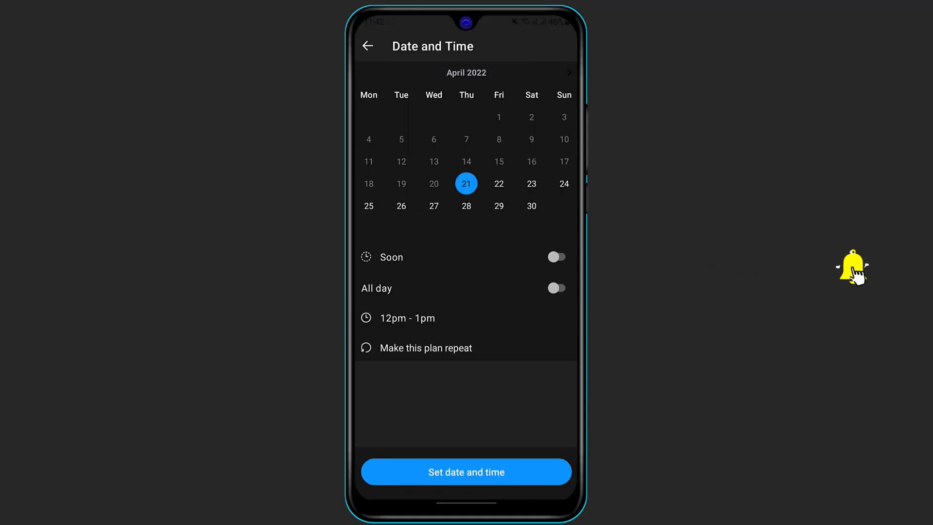
click(531, 183)
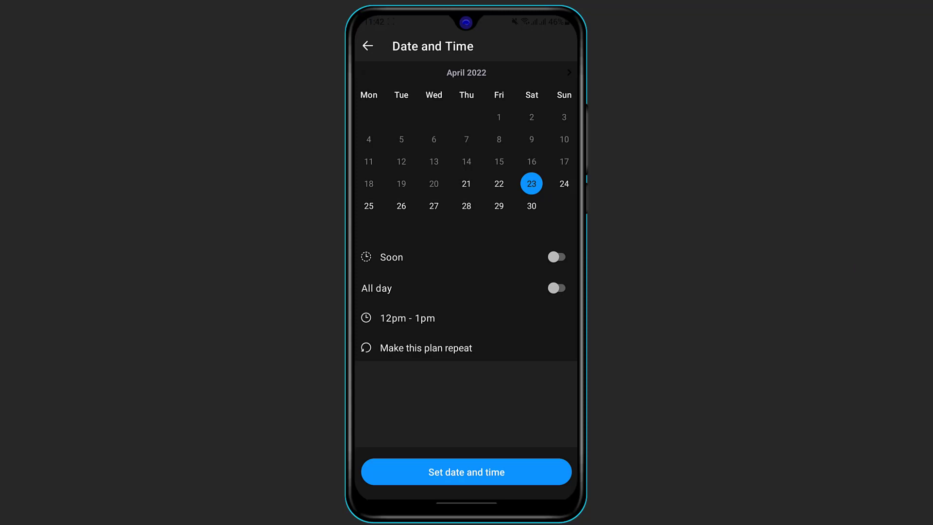
click(466, 472)
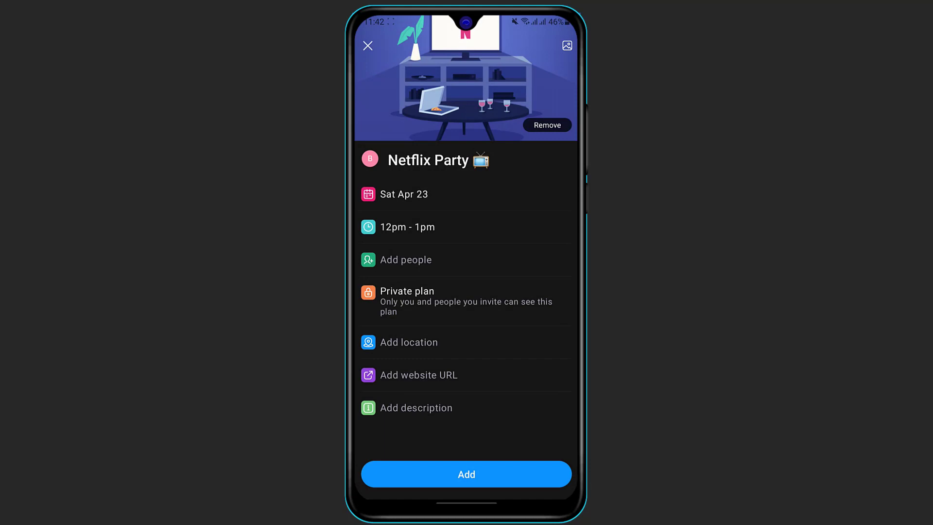
Make the event all day and open the list of people to invite.
click(404, 194)
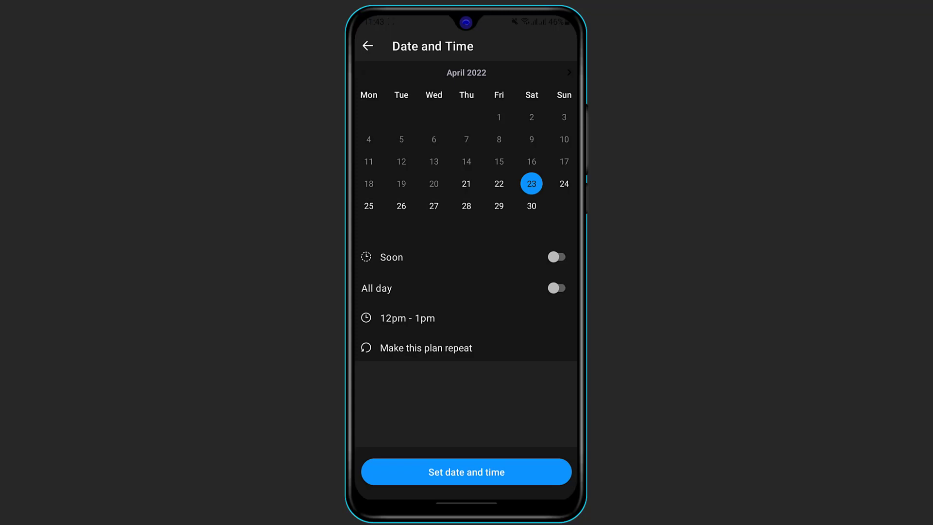
click(556, 288)
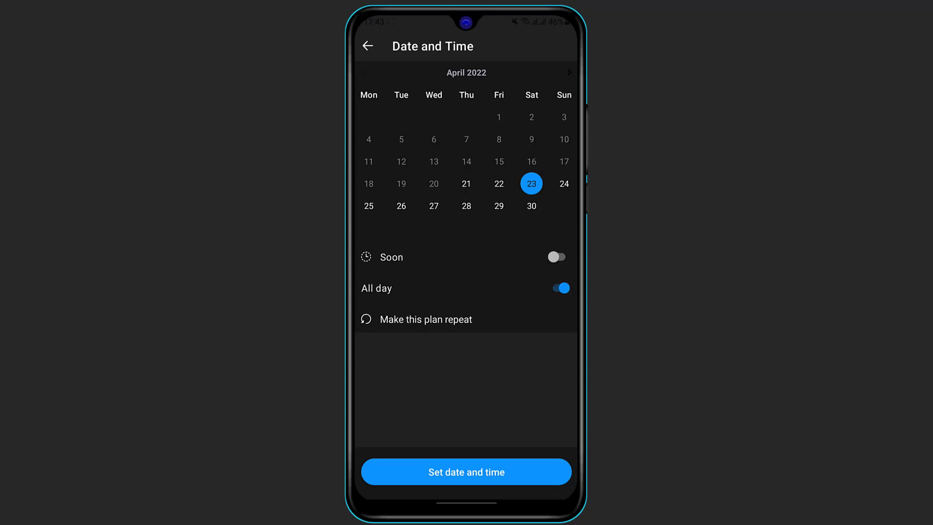
click(466, 471)
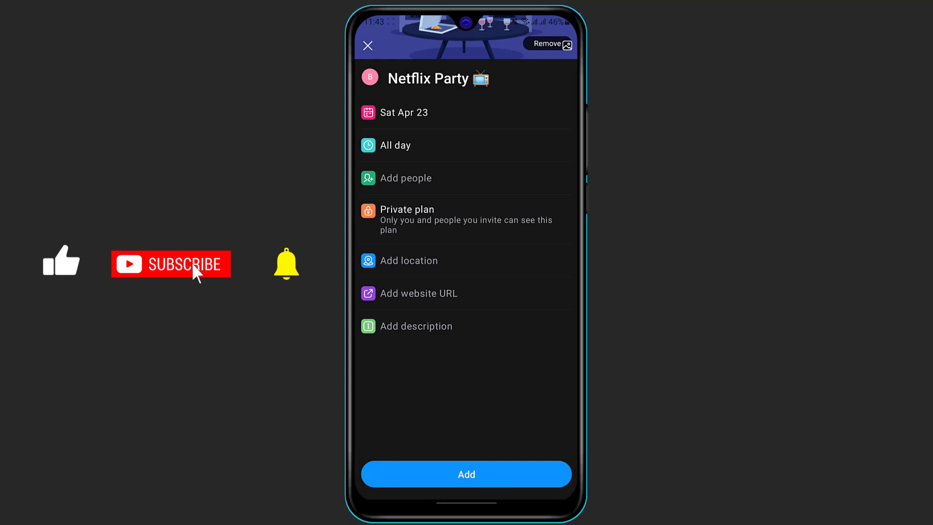
click(405, 177)
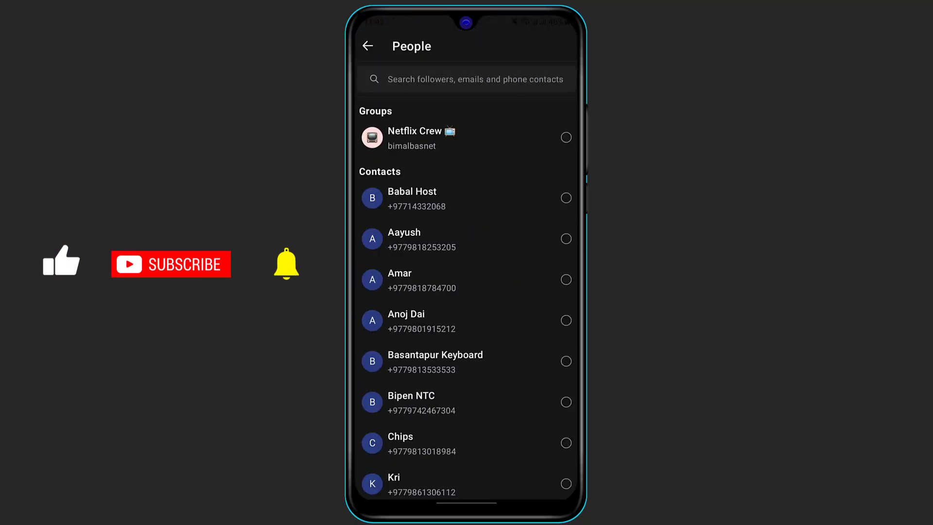
Submit the all-day Netflix Party draft with Add and reach the people invite list.
scroll(down, 3)
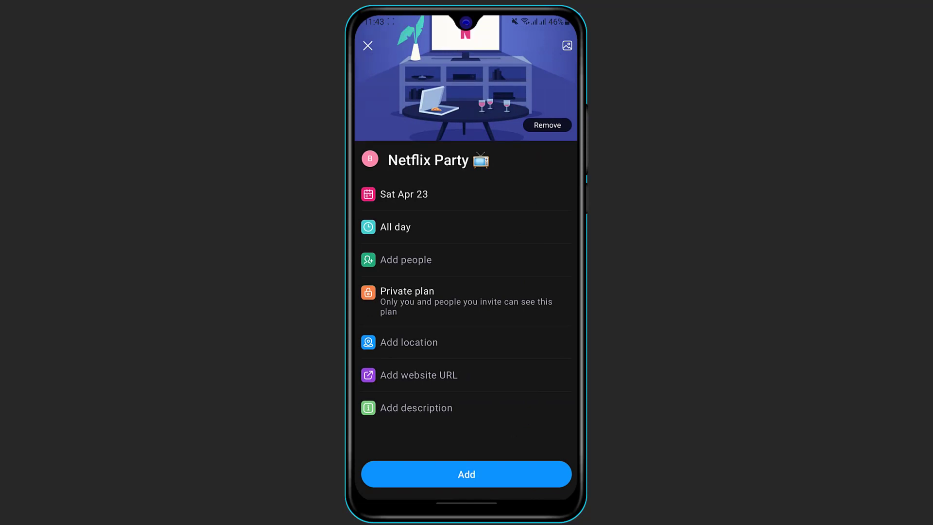
click(466, 474)
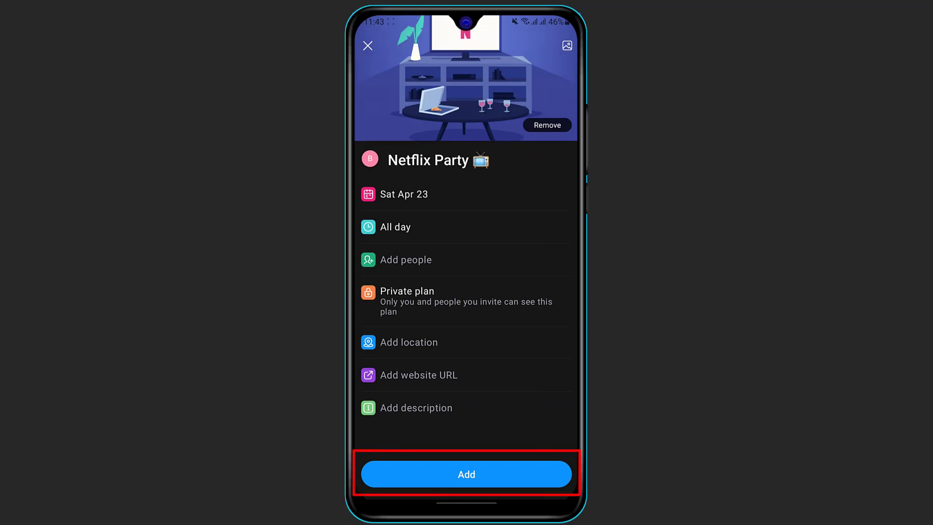
click(466, 475)
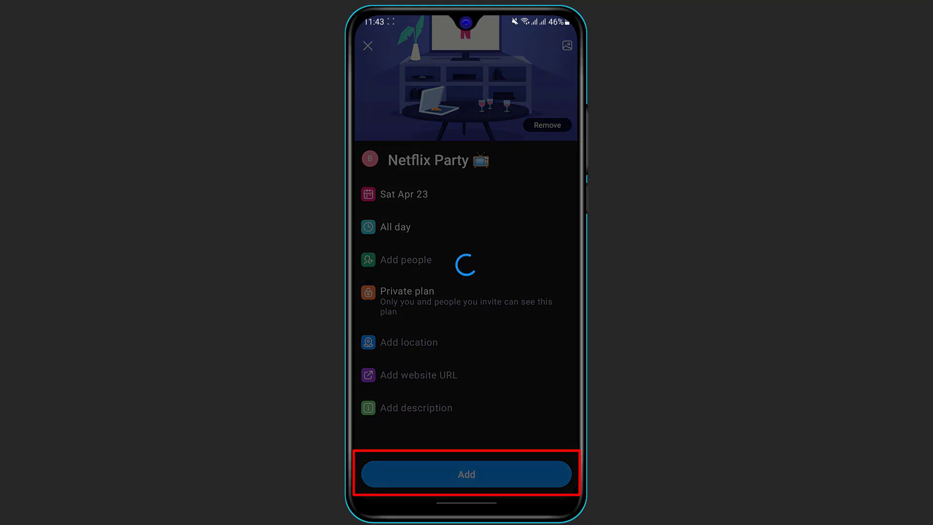
click(407, 259)
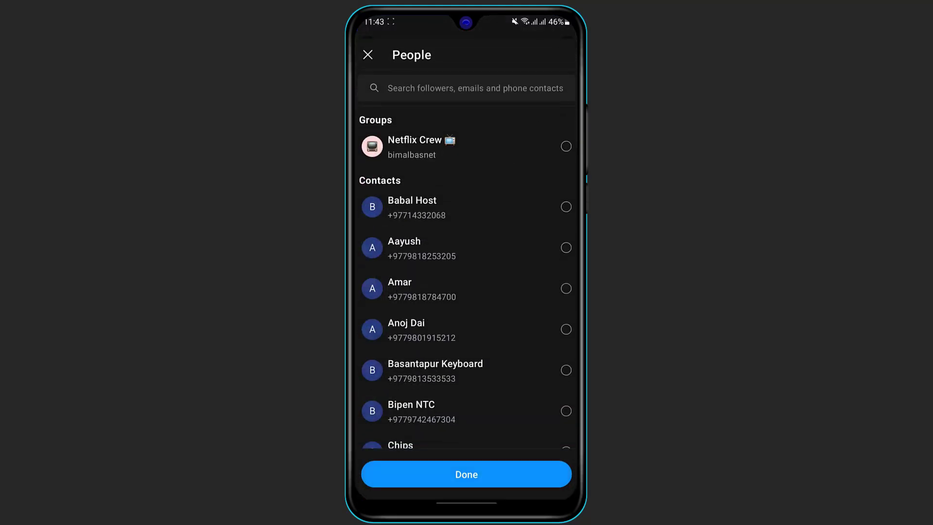